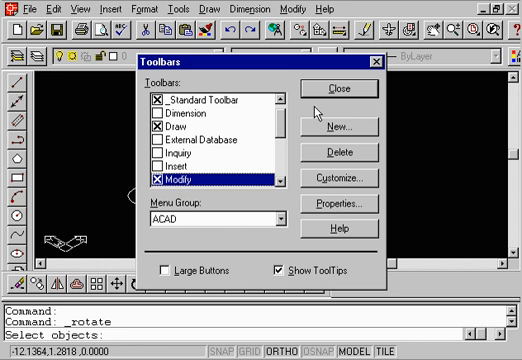
Step: Dismiss the Toolbars dialog so ROTATE resumes at its Select objects prompt
click(344, 88)
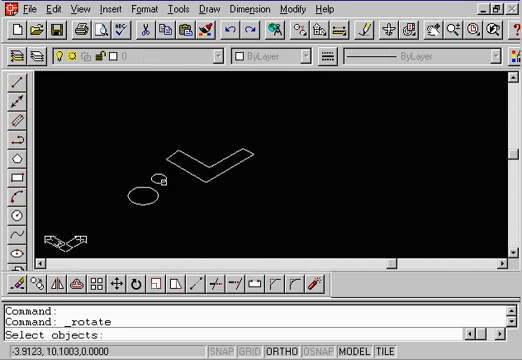
Step: Select the circle and confirm the selection for the rotation
click(156, 182)
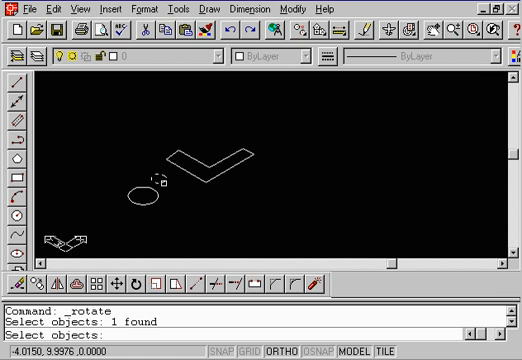
key(Enter)
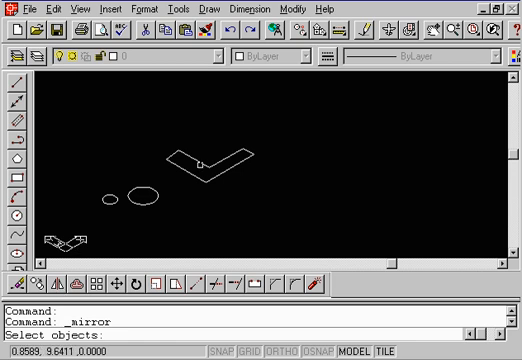
Step: Select the L-shaped polyline and set the first point of the mirror line
click(204, 156)
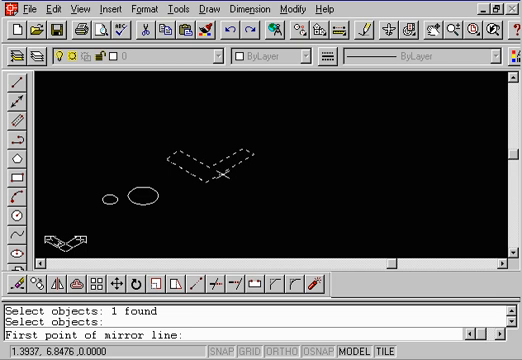
mouse_move(262, 152)
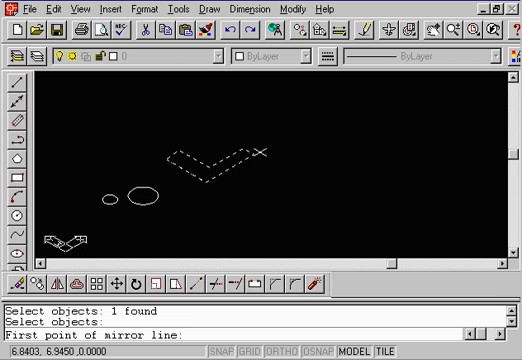
click(264, 150)
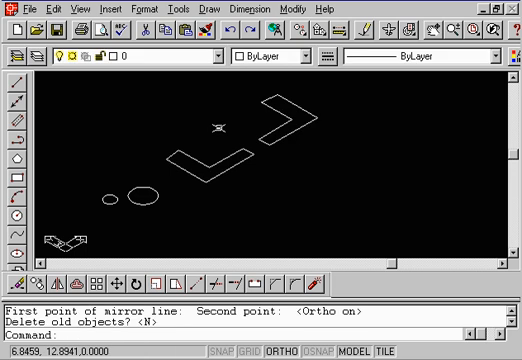
mouse_move(288, 146)
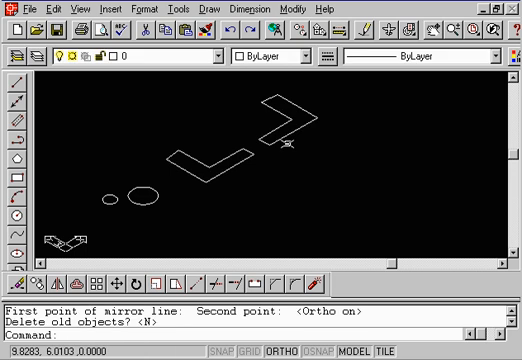